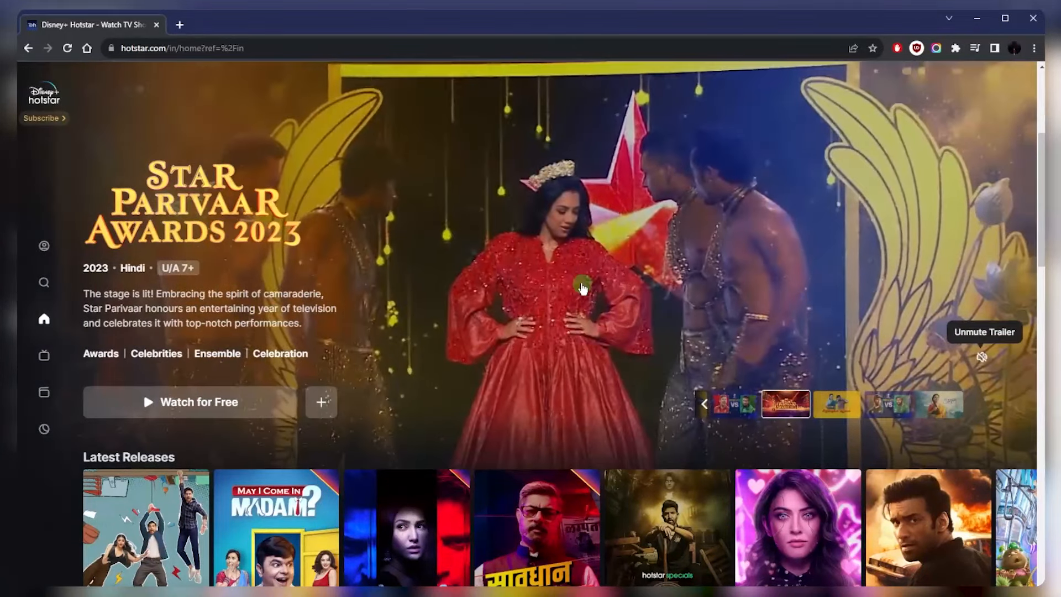
Scroll down through CyberGhost's Favorites server list
scroll("down", 3)
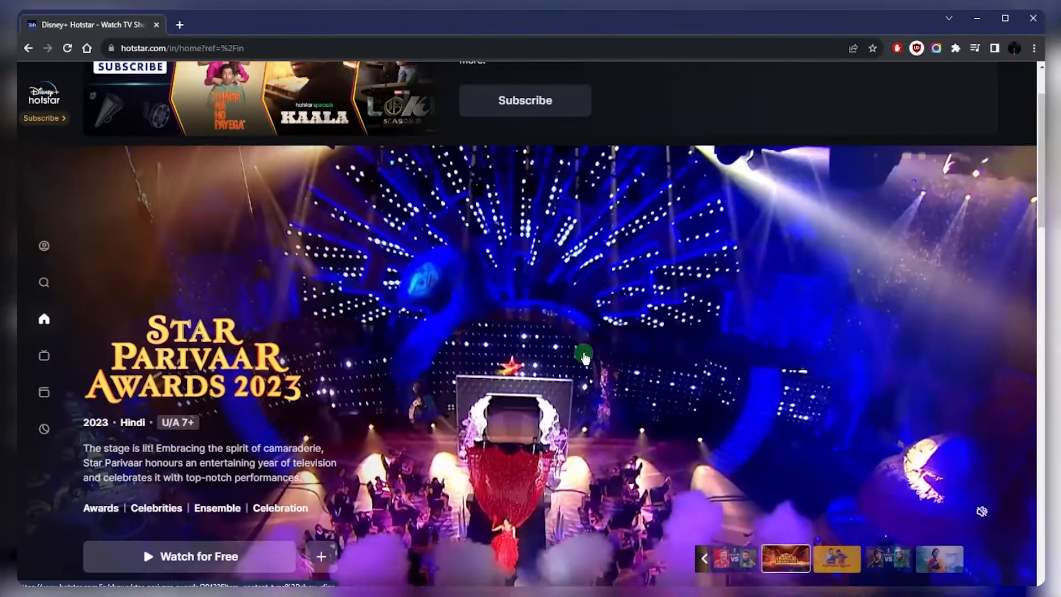
scroll("down", 3)
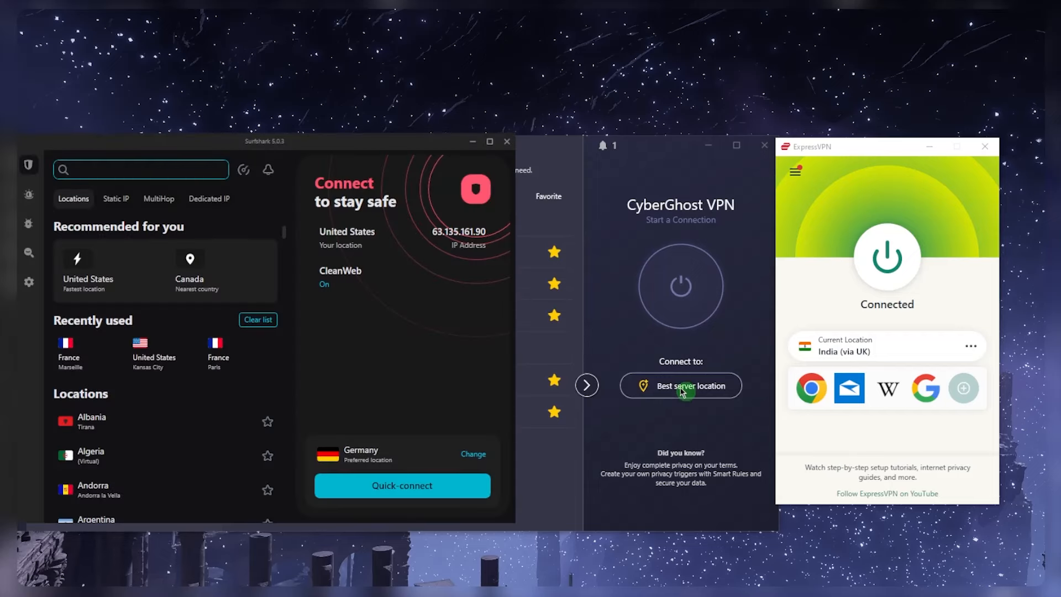
mouse_move(670, 109)
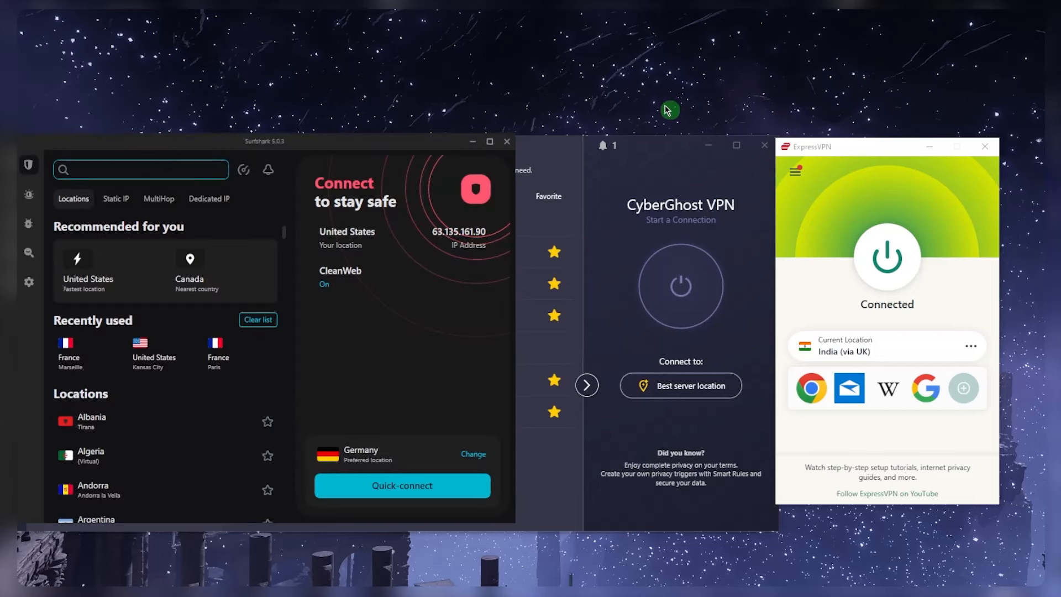
mouse_move(574, 238)
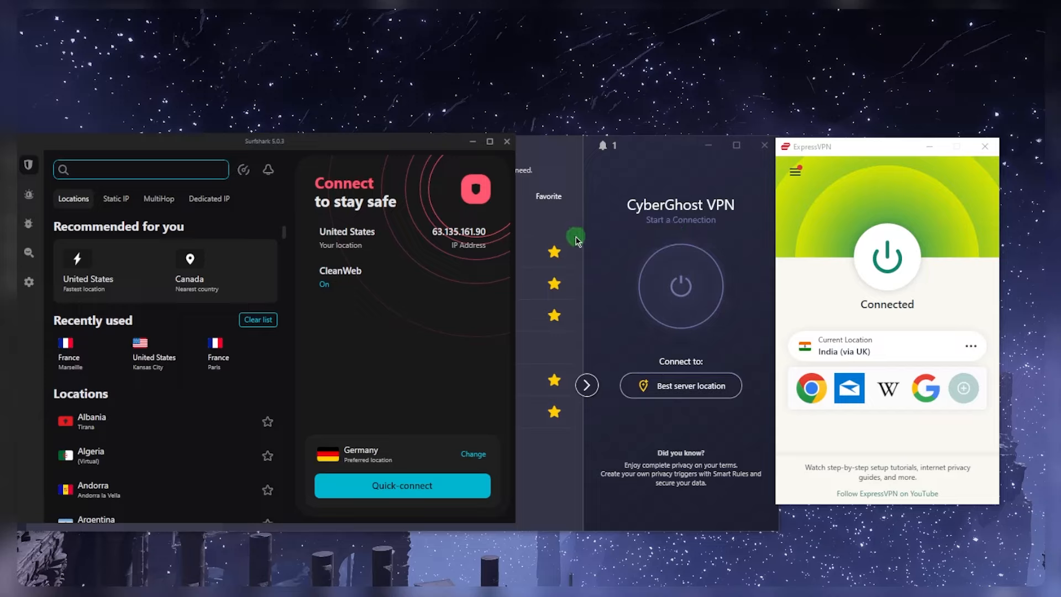
mouse_move(590, 237)
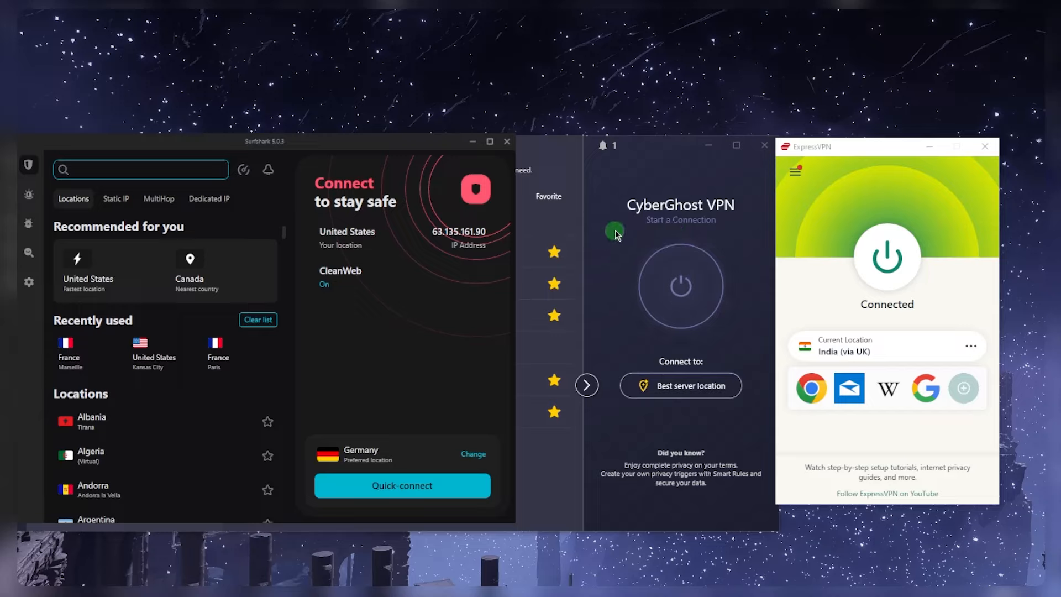
mouse_move(761, 210)
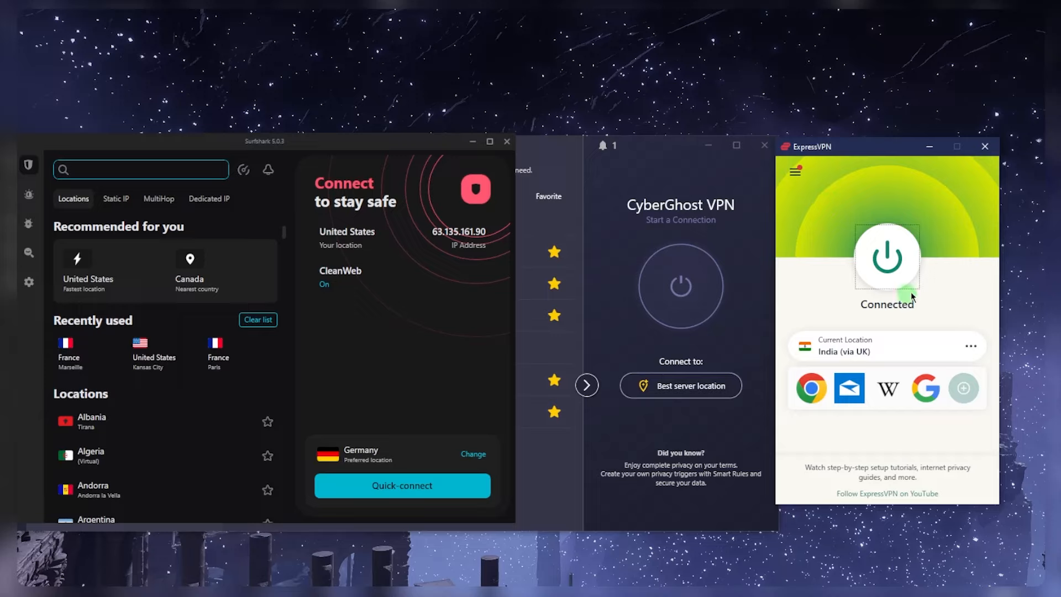
mouse_move(900, 244)
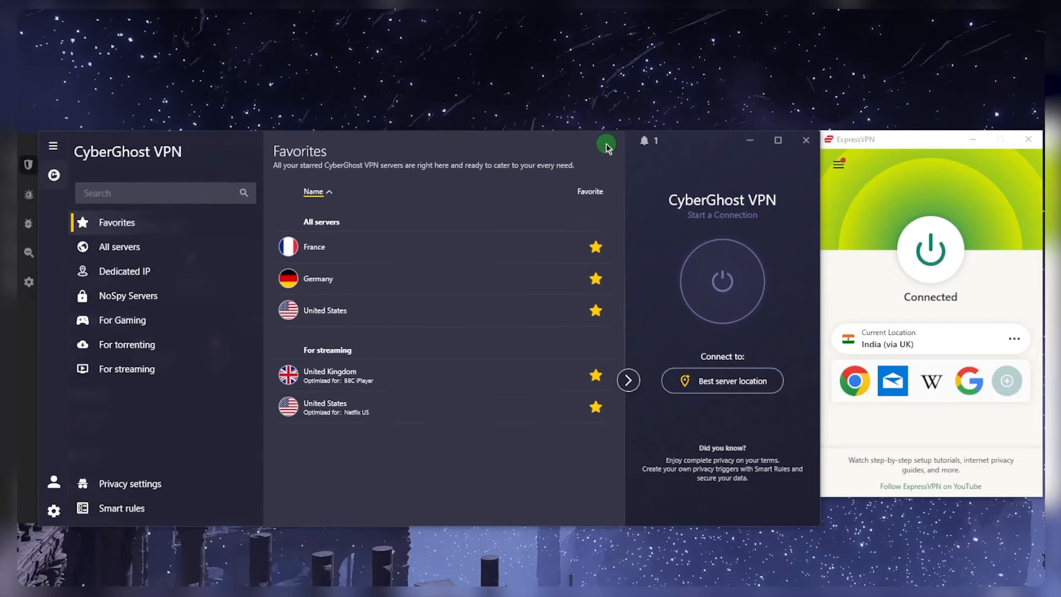
mouse_move(212, 211)
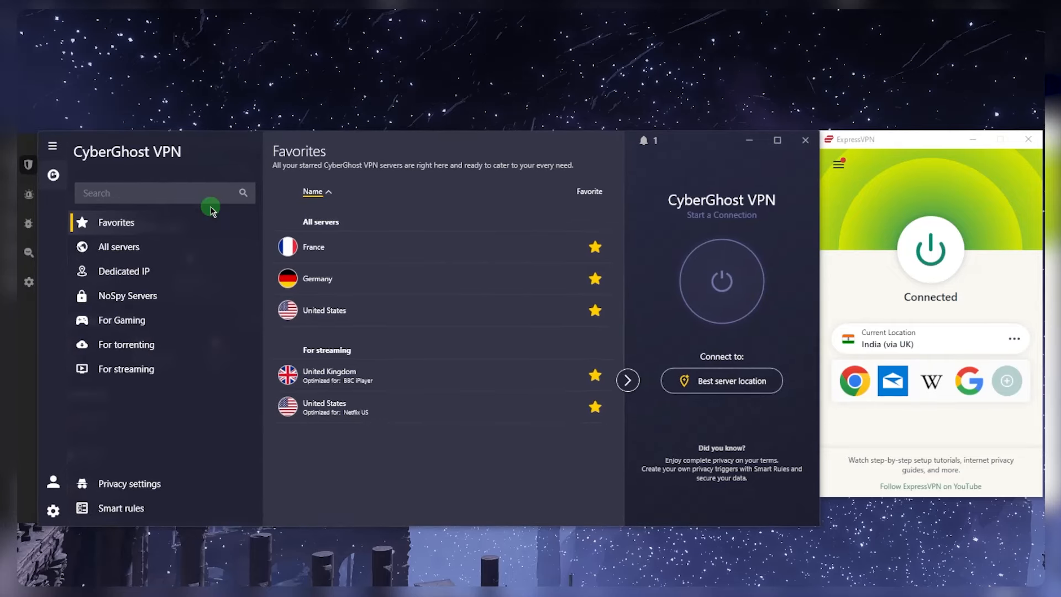
mouse_move(861, 201)
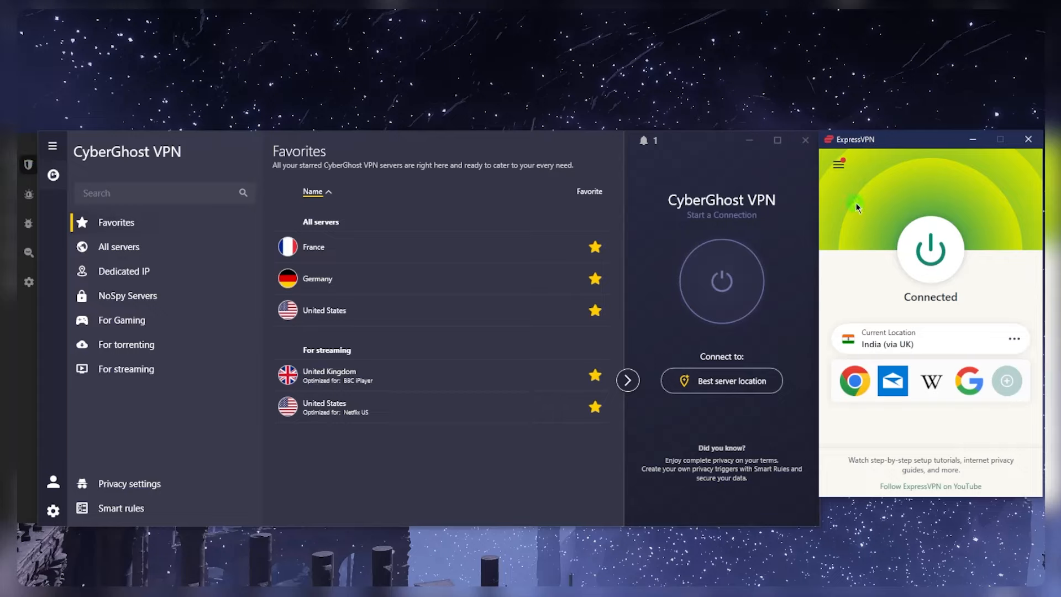
mouse_move(868, 204)
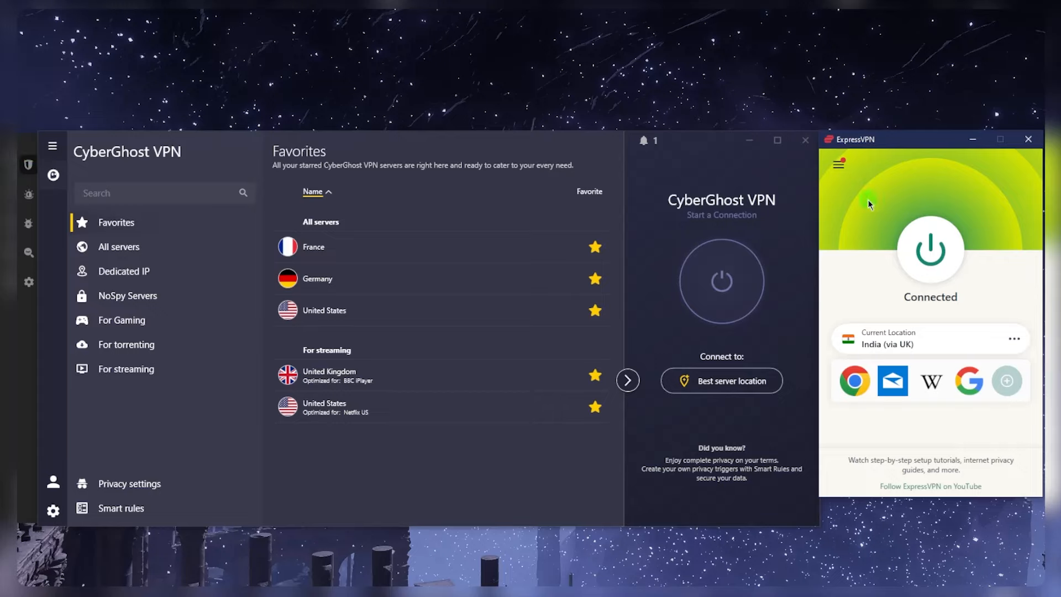
mouse_move(773, 206)
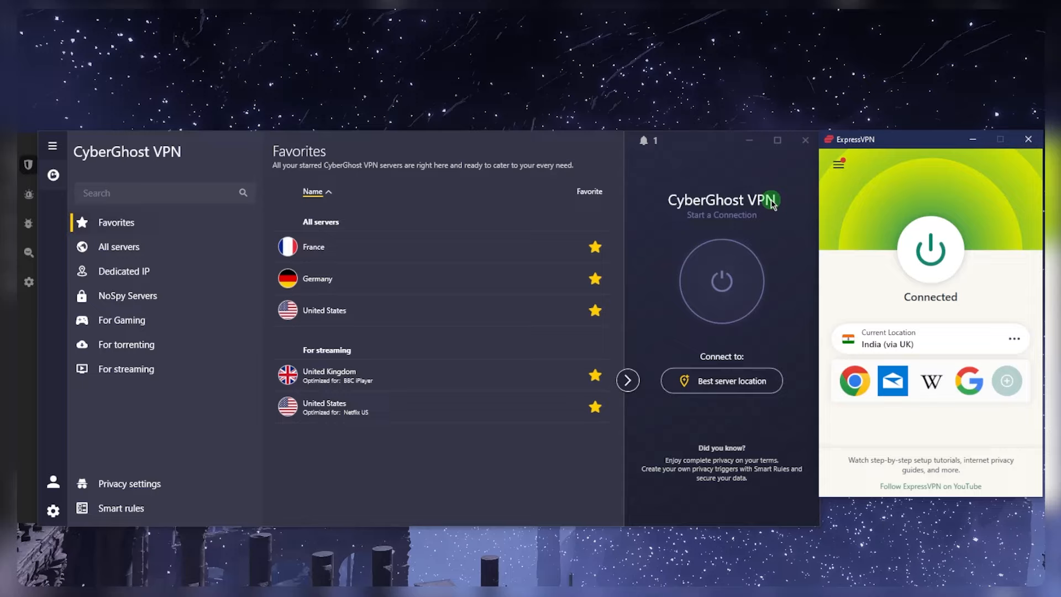
mouse_move(857, 198)
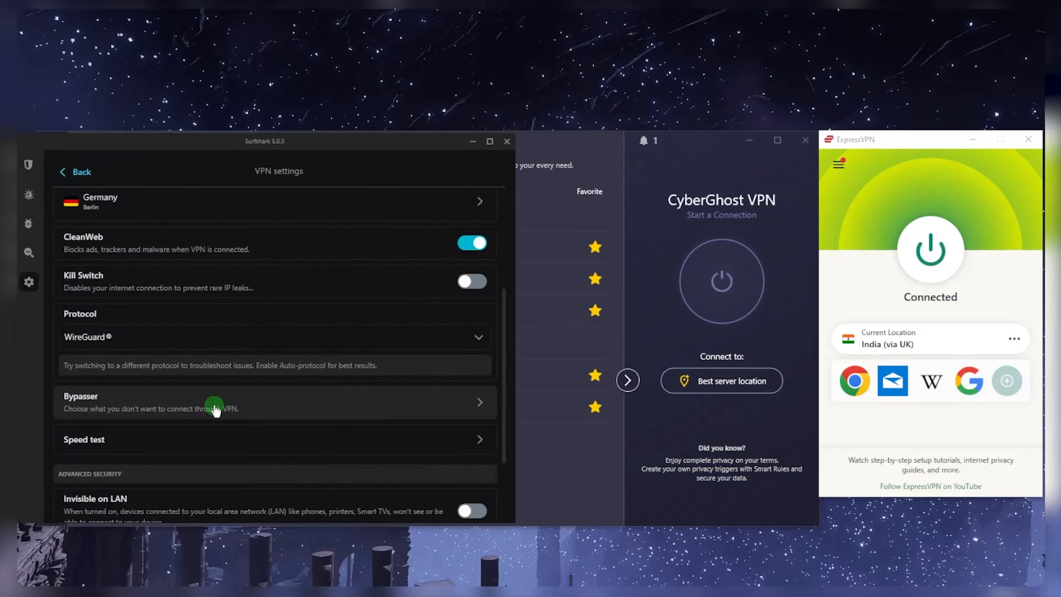
Return from Surfshark's VPN settings to the main Locations screen via the sidebar
left_click(28, 164)
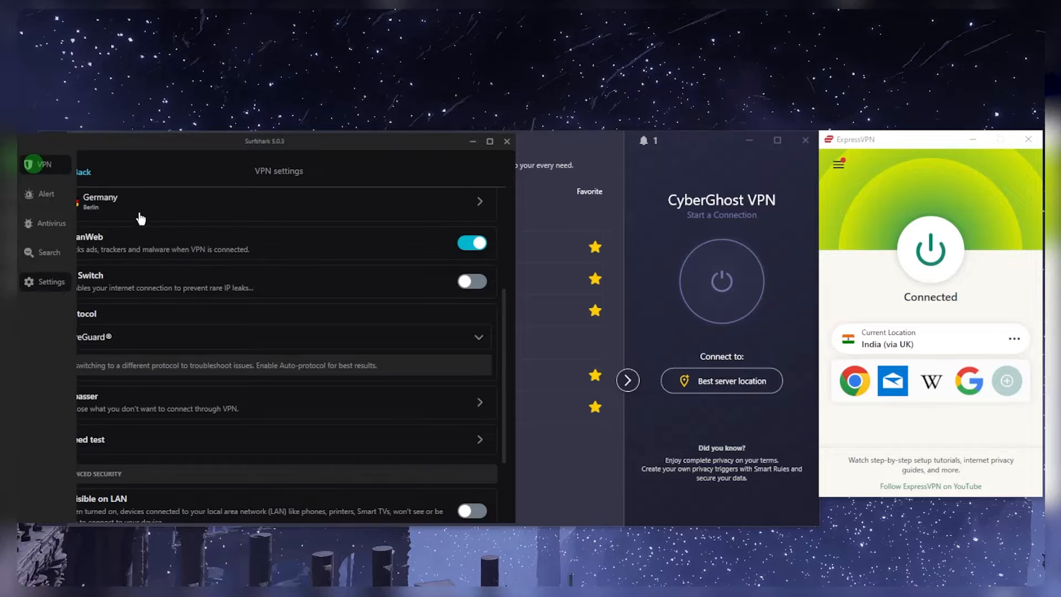
left_click(81, 170)
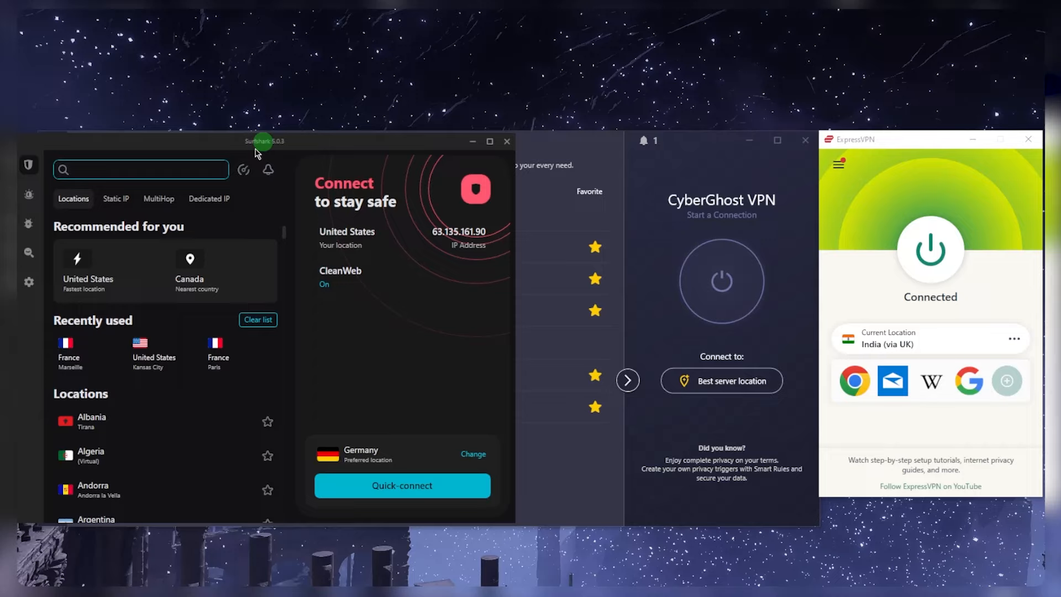
mouse_move(685, 173)
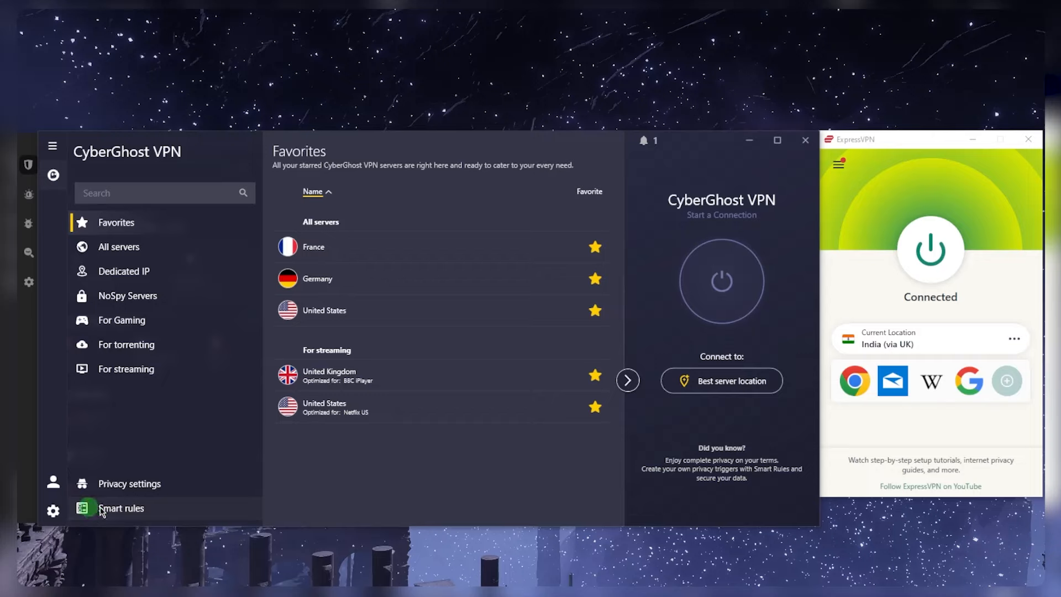
View CyberGhost's Privacy settings, then list the For Gaming servers (Frankfurt)
left_click(129, 483)
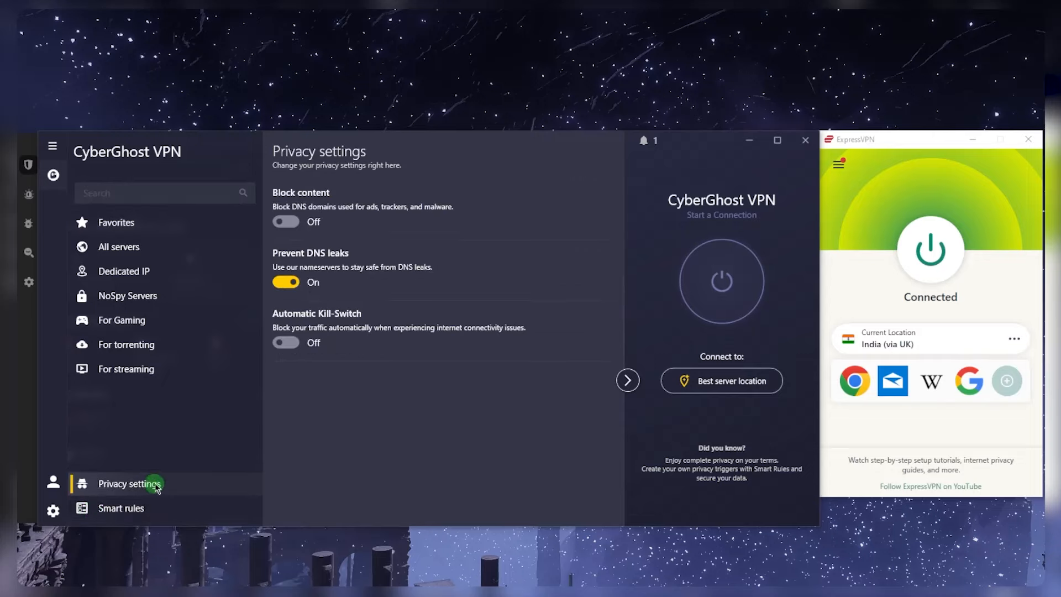
mouse_move(381, 341)
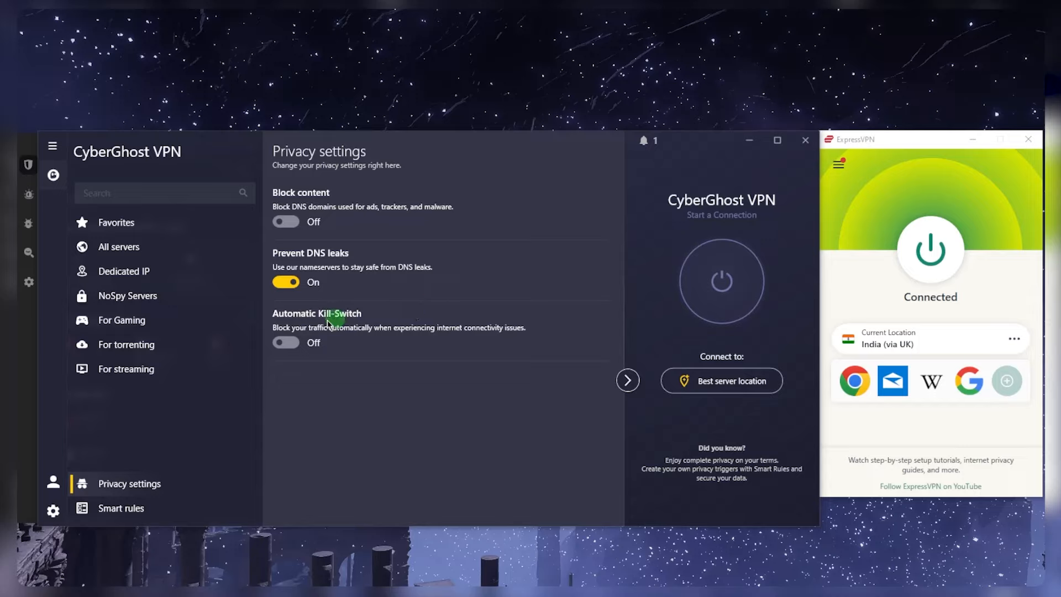
mouse_move(331, 274)
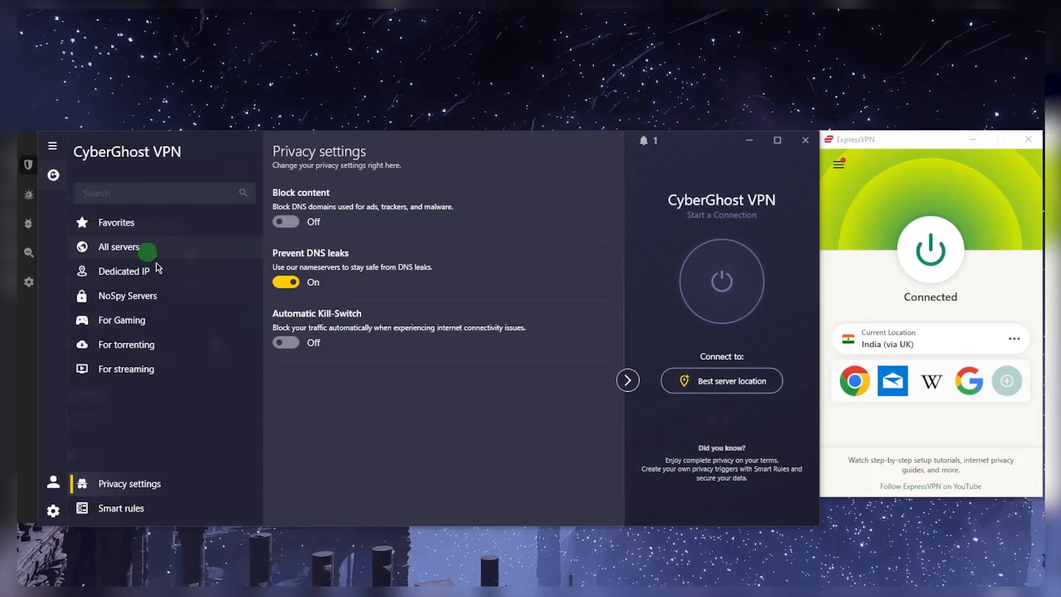
left_click(118, 247)
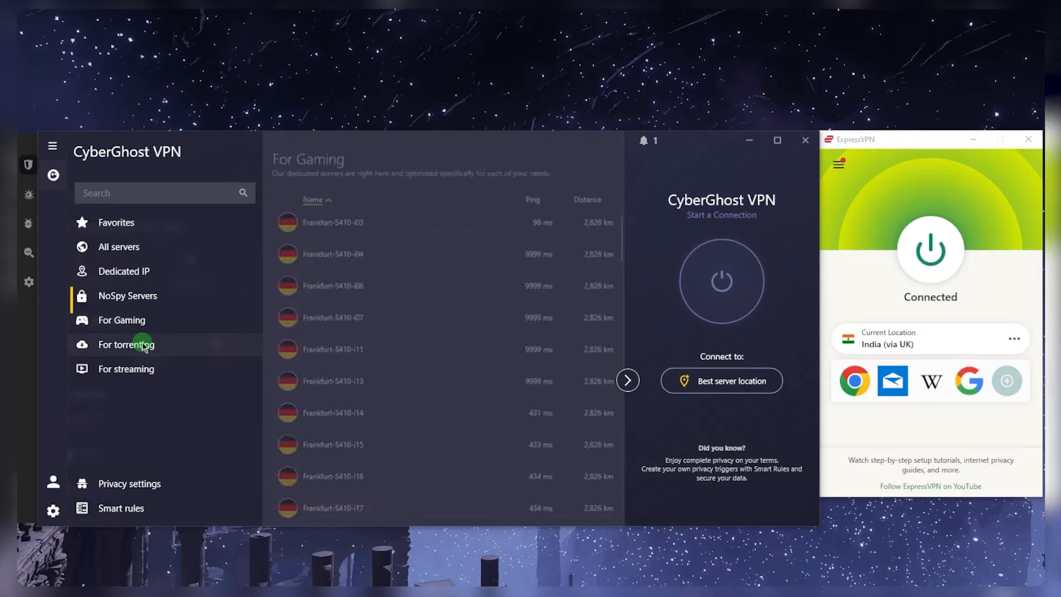
Browse torrenting and streaming servers, search 'amazon' and choose the Denmark Amazon Prime DE server
left_click(126, 344)
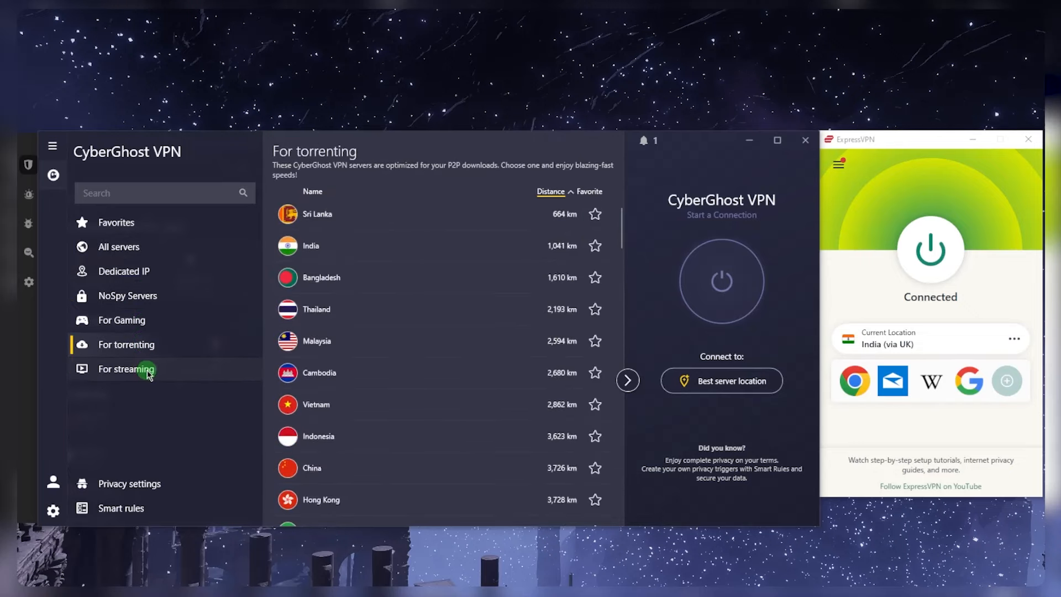
left_click(125, 369)
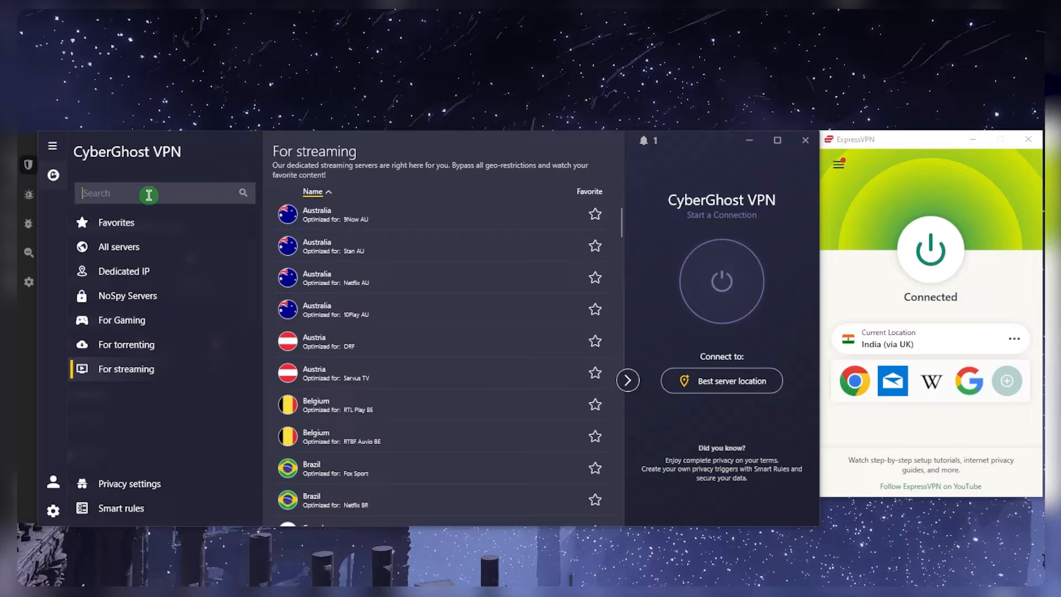
type("hot")
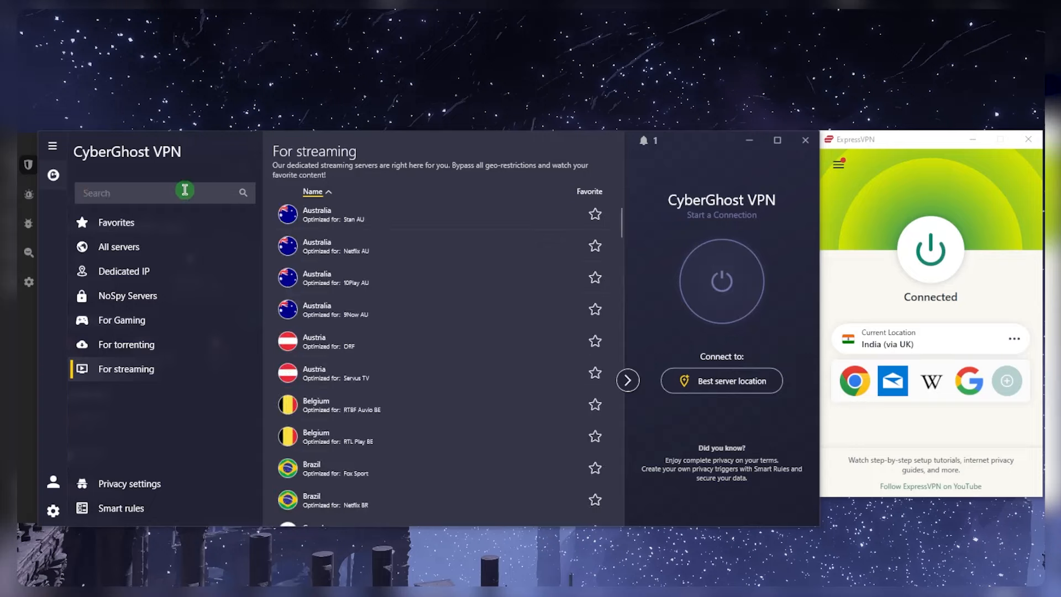
type("amazon")
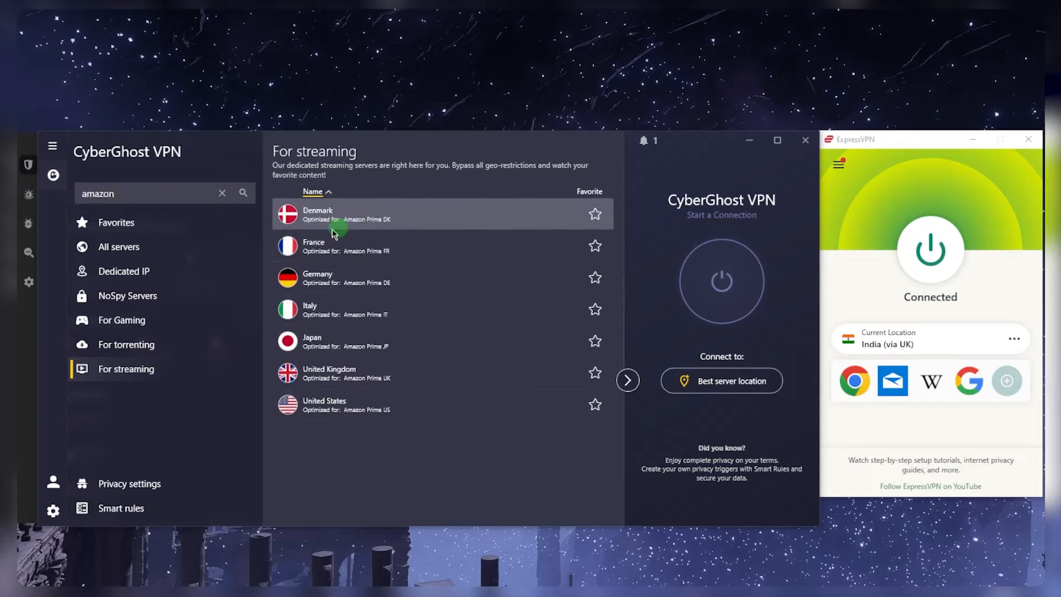
left_click(222, 192)
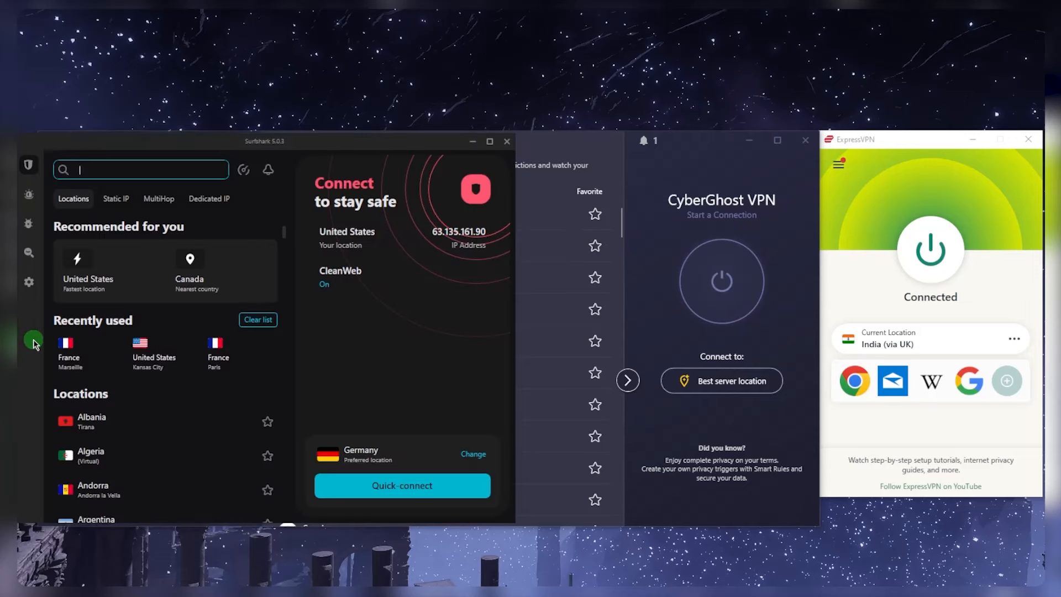
mouse_move(855, 236)
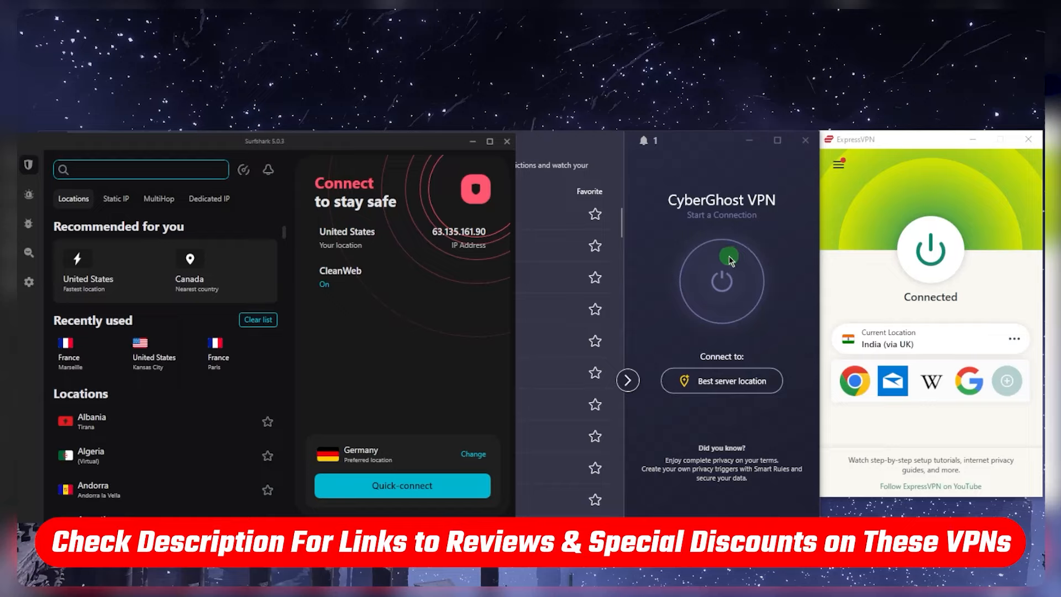
left_click(141, 169)
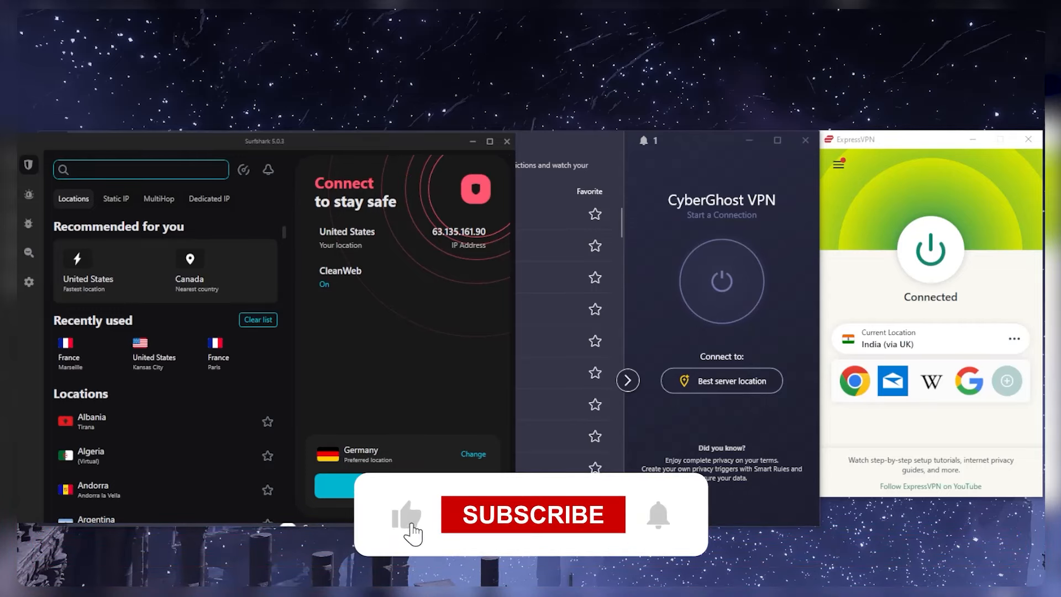
left_click(532, 514)
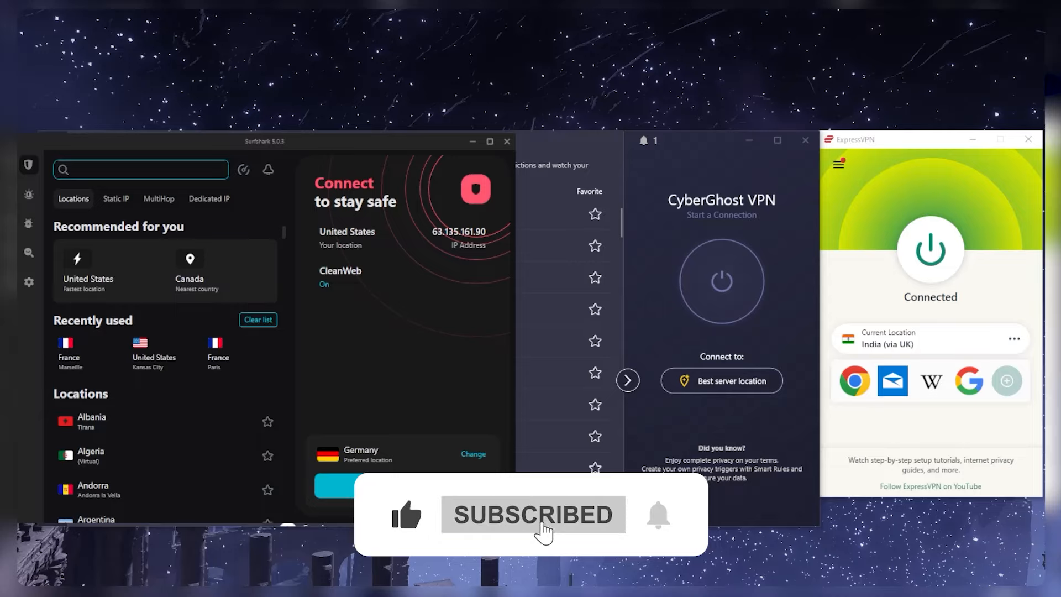